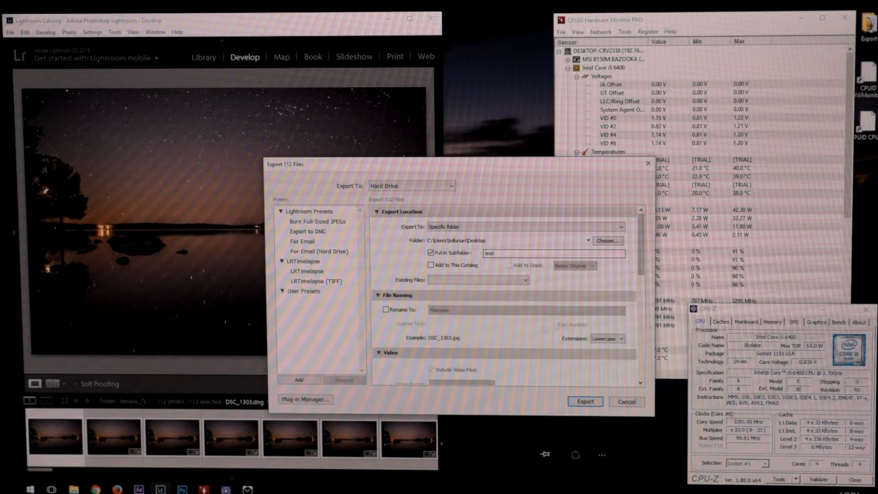
- Export all 112 photos as quality-80 JPEGs to the desktop test subfolder
scroll("down", 3)
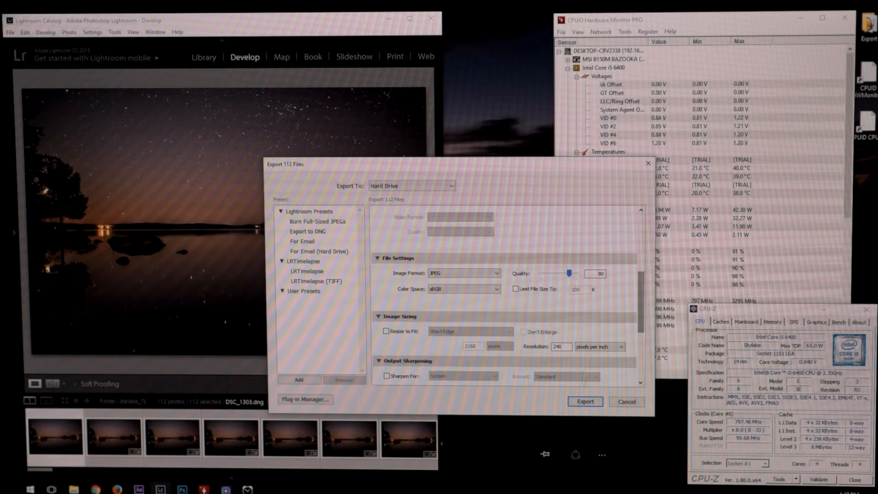
left_click(584, 401)
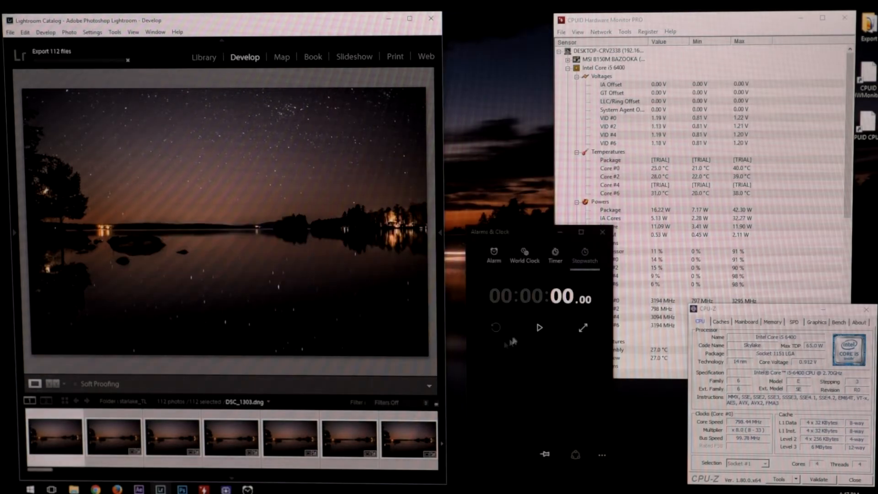
- Time the 112-photo export to completion (about 8:54), then start it on the Ryzen PC
left_click(538, 327)
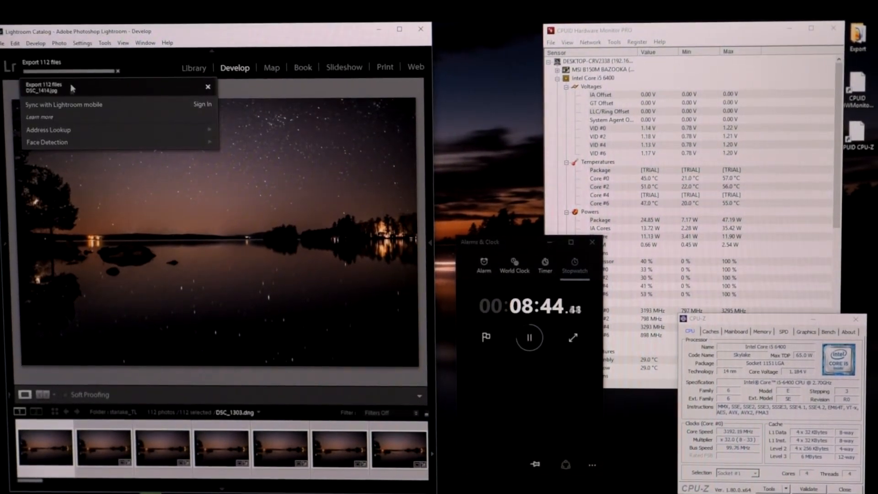
left_click(207, 87)
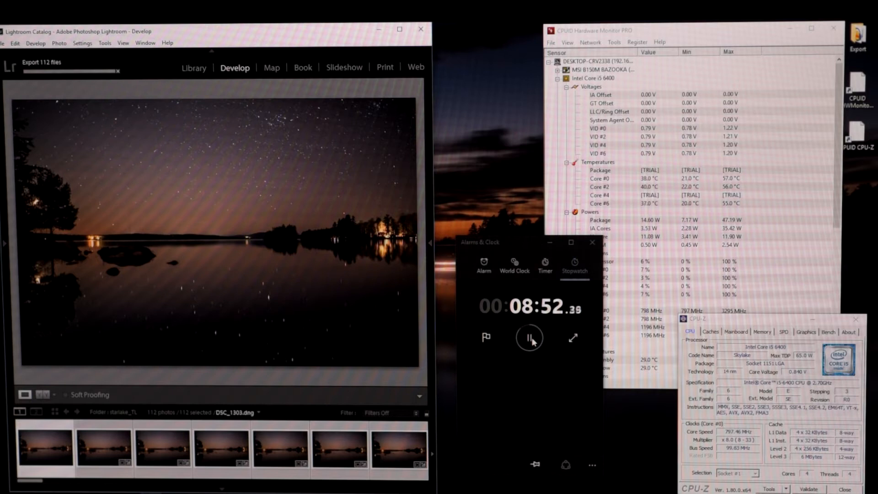
left_click(529, 337)
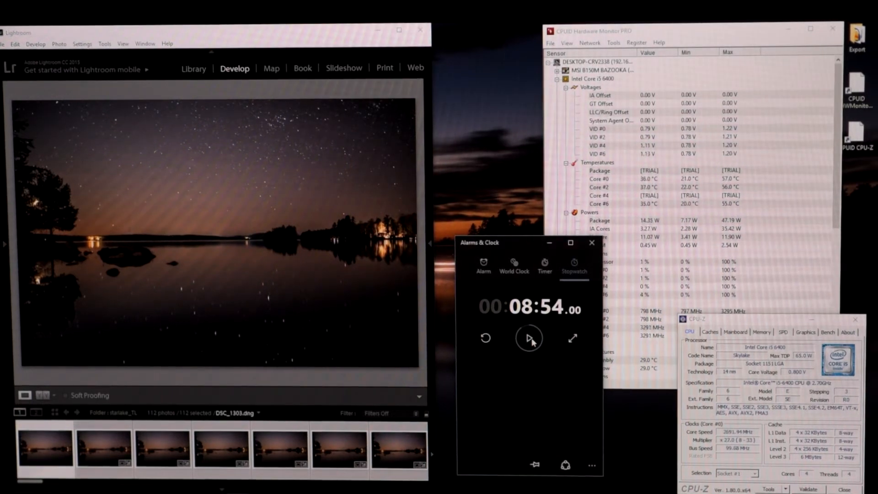
left_click(529, 337)
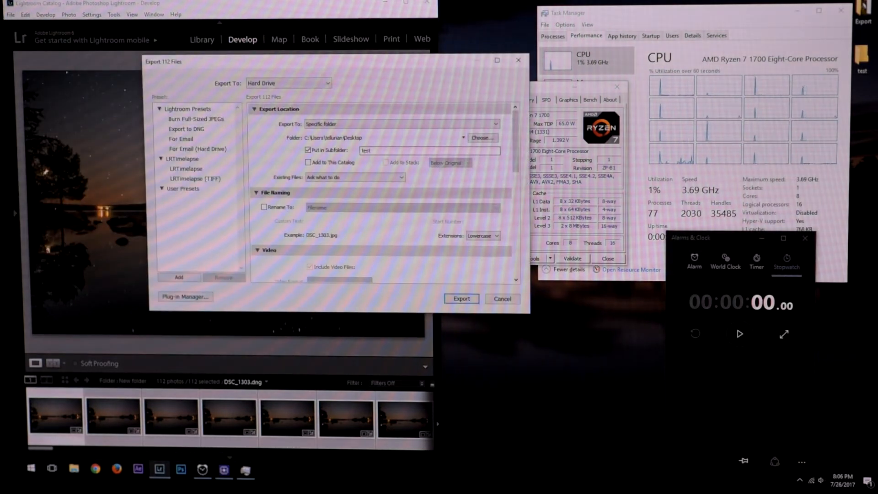
left_click(461, 298)
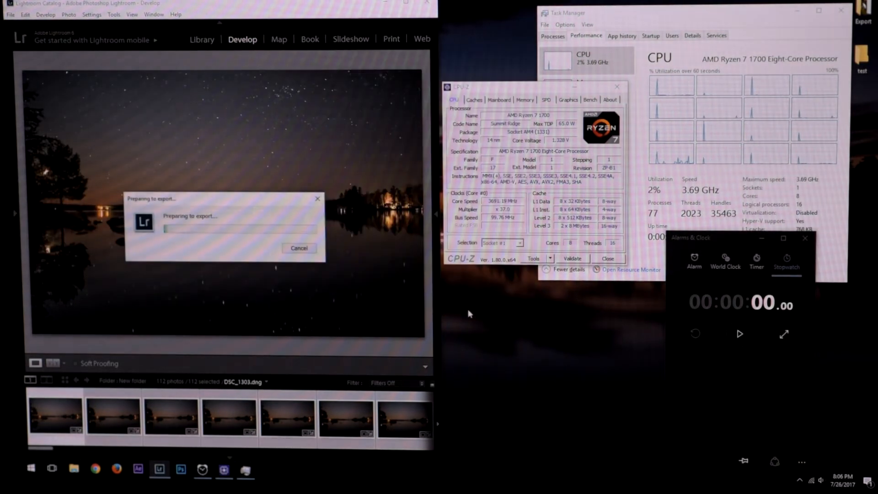
- Time the Ryzen system's 112-photo export with the stopwatch until it completes
left_click(738, 333)
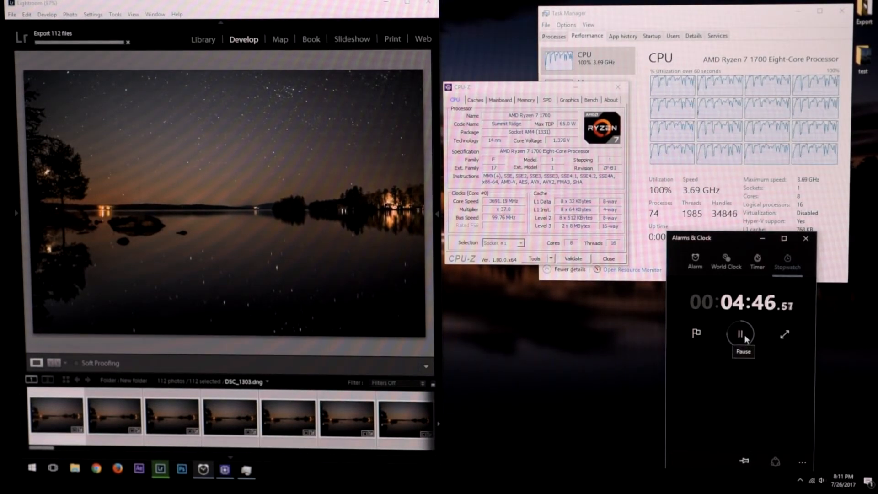
left_click(740, 332)
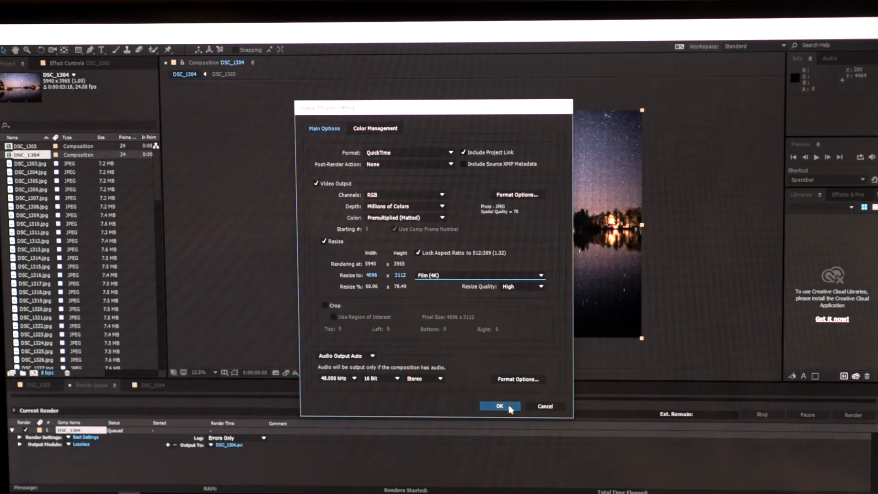
- Render the composition as a 4K QuickTime movie, DSC_1304.mov, on the desktop
left_click(499, 405)
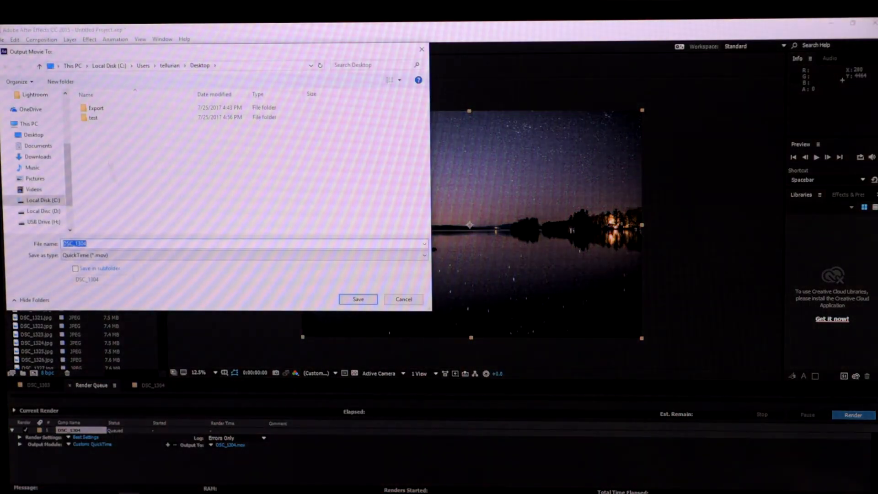
left_click(357, 298)
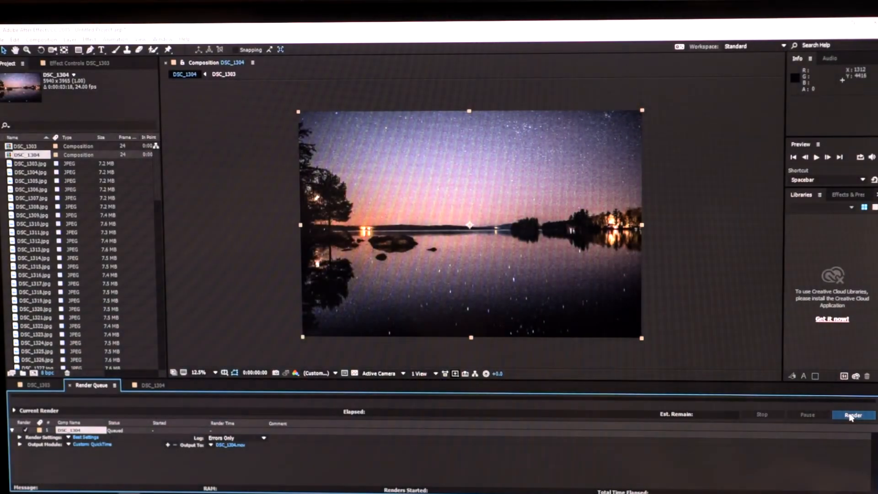
left_click(851, 414)
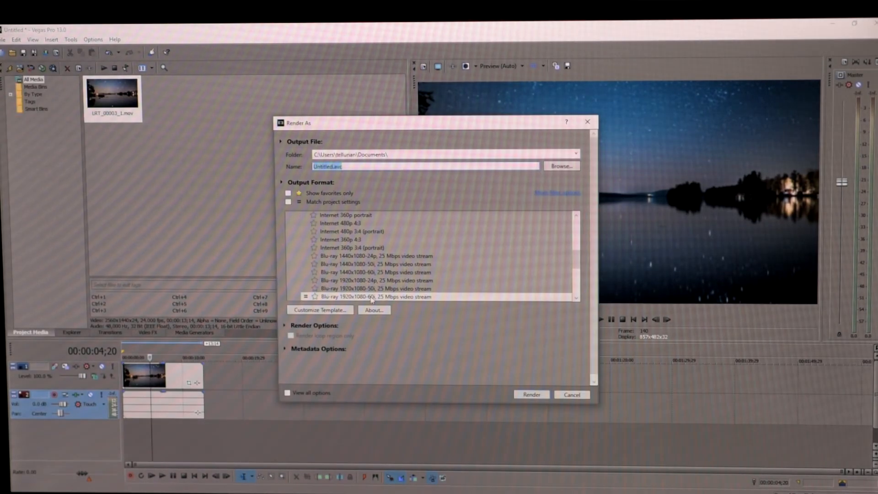
- Render the timelapse with the Blu-ray 1920x1080 template and close the completion notice
left_click(531, 394)
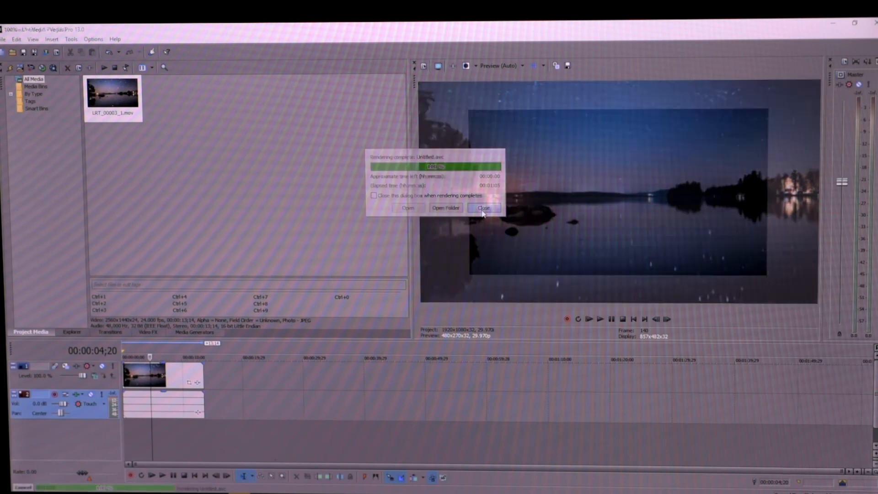
left_click(483, 207)
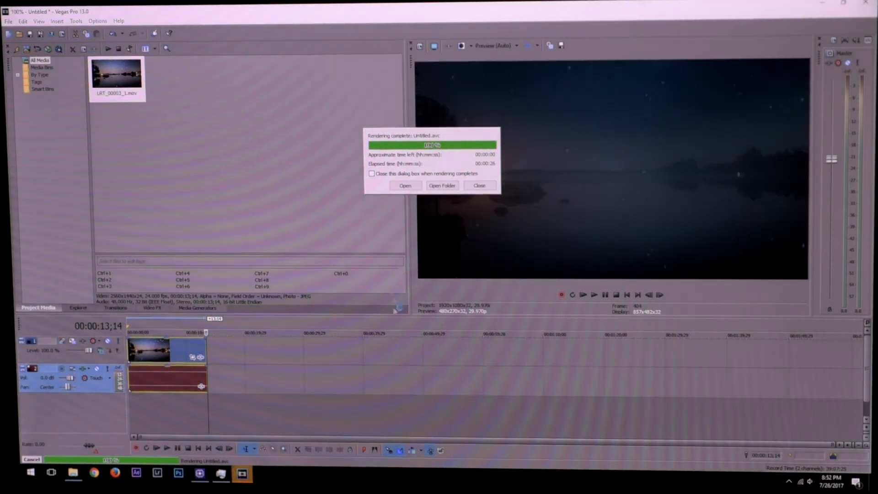
left_click(478, 185)
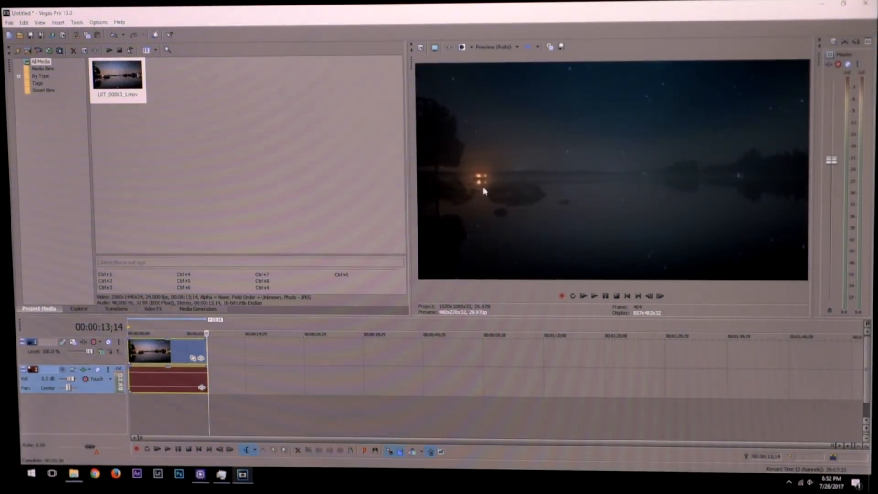